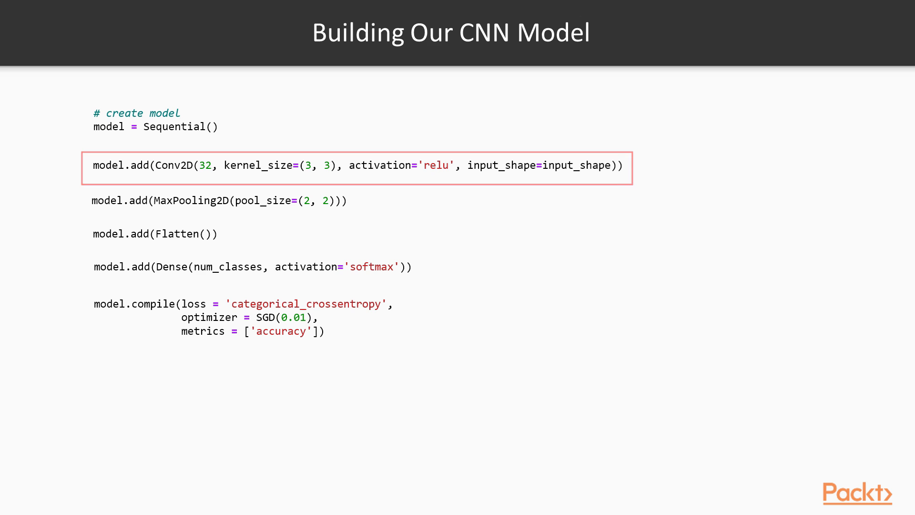
- Advance past the CNN model-building slide to the model.fit slide highlighting validation_data
key(Right)
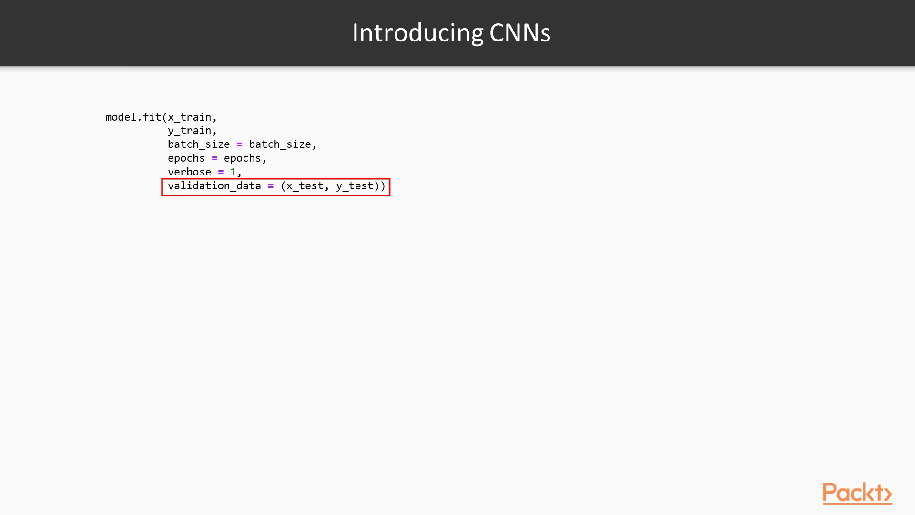